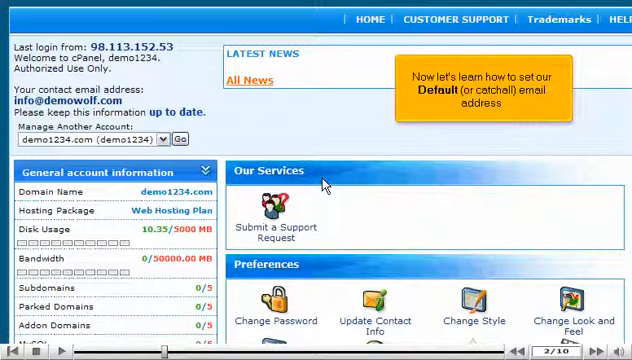
# - Scroll the cPanel home page down to the Email Management Tools section
pyautogui.scroll(-3)
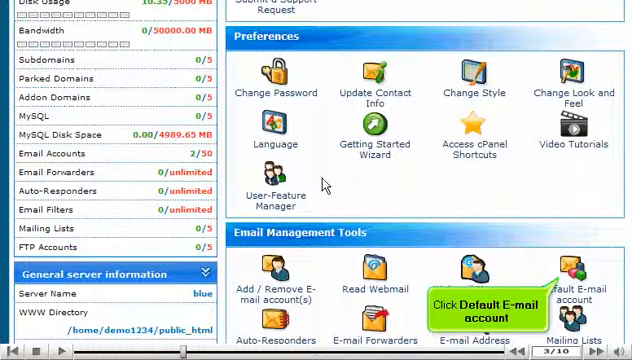
pyautogui.moveTo(475, 238)
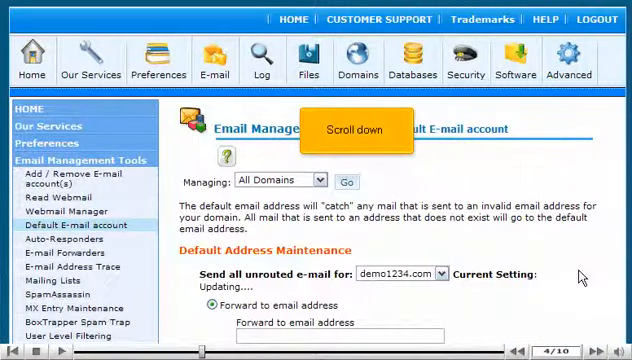
pyautogui.scroll(-3)
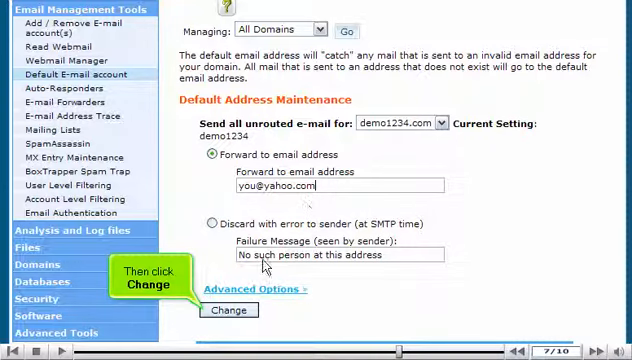
pyautogui.click(227, 309)
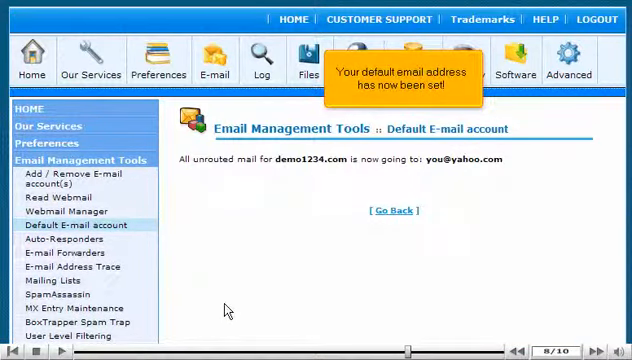